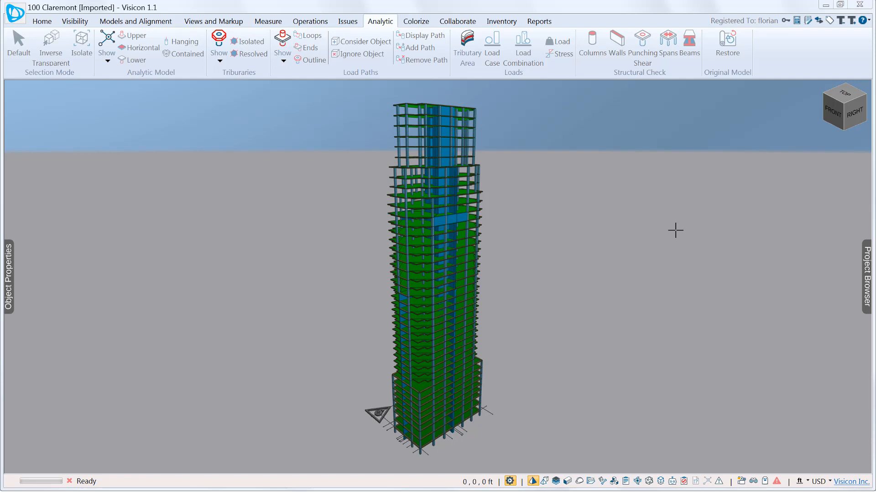
mouse_move(660, 240)
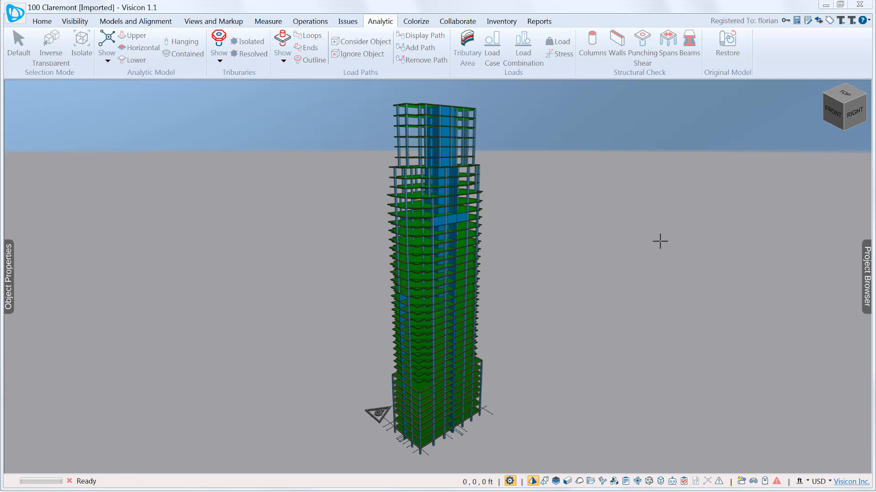
mouse_move(386, 37)
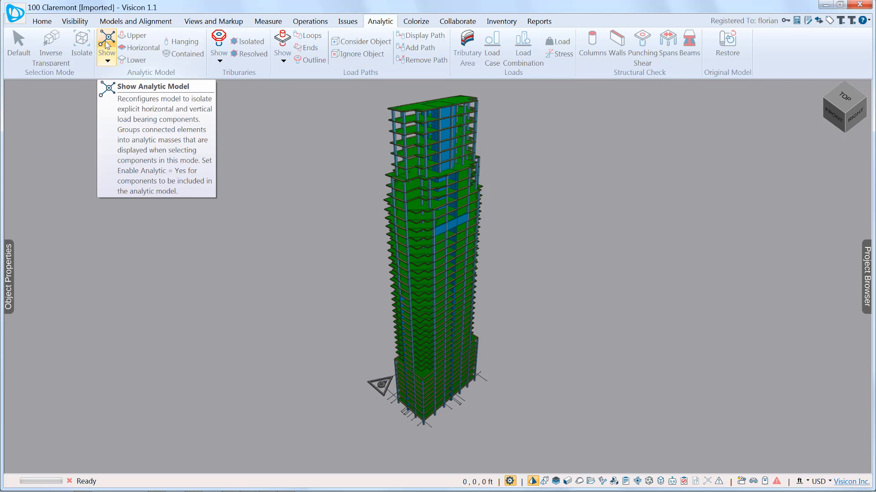
Step: Show the analytic model of slabs, columns and core walls, and inspect the floors in 3D
left_click(106, 41)
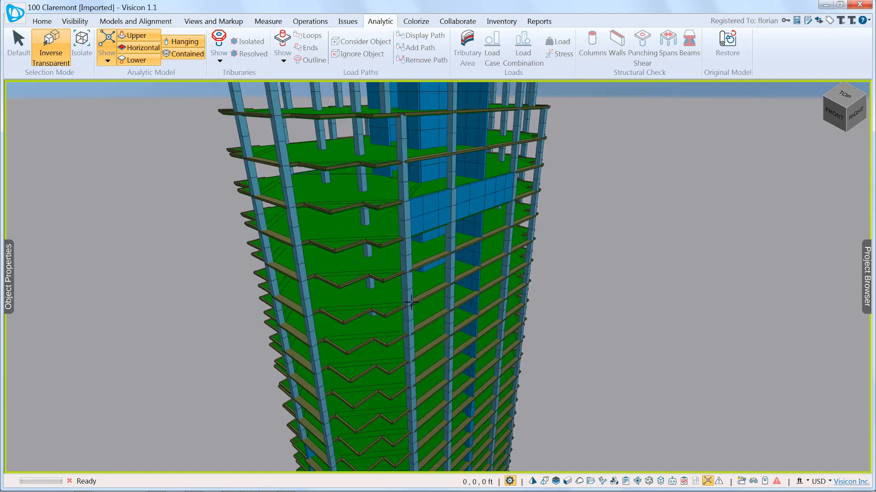
left_click_drag(410, 302, 452, 231)
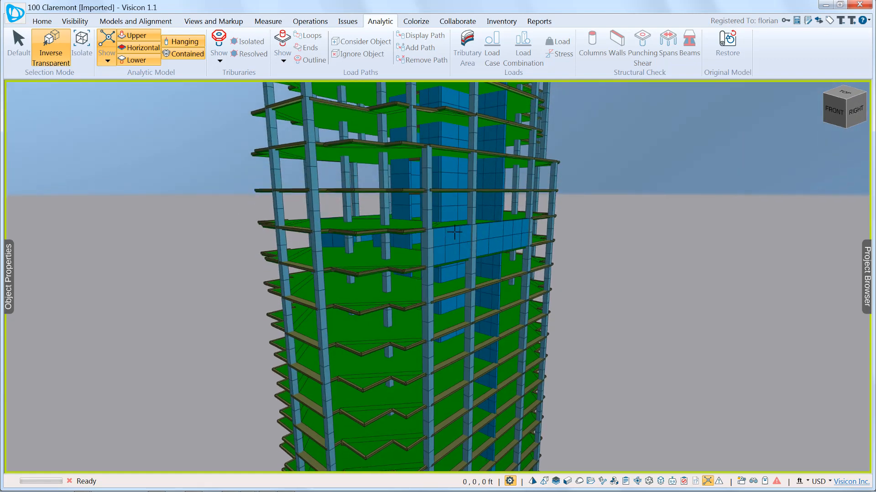
left_click(462, 241)
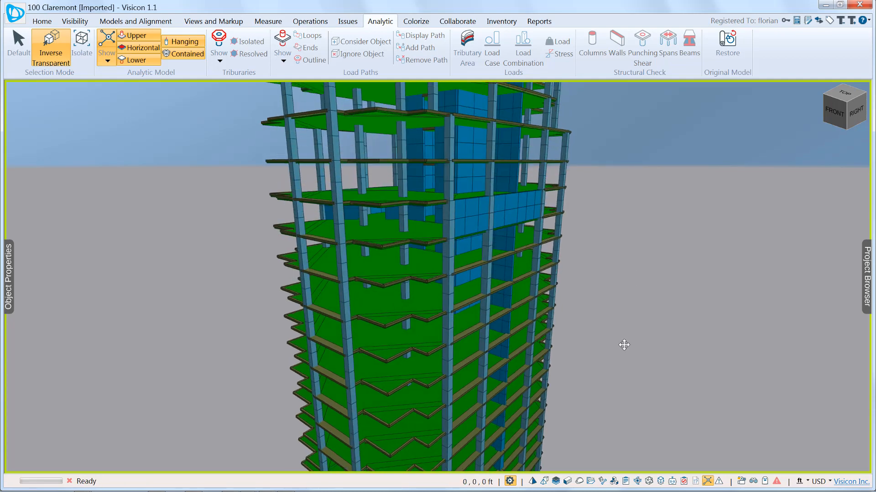
left_click_drag(624, 345, 592, 331)
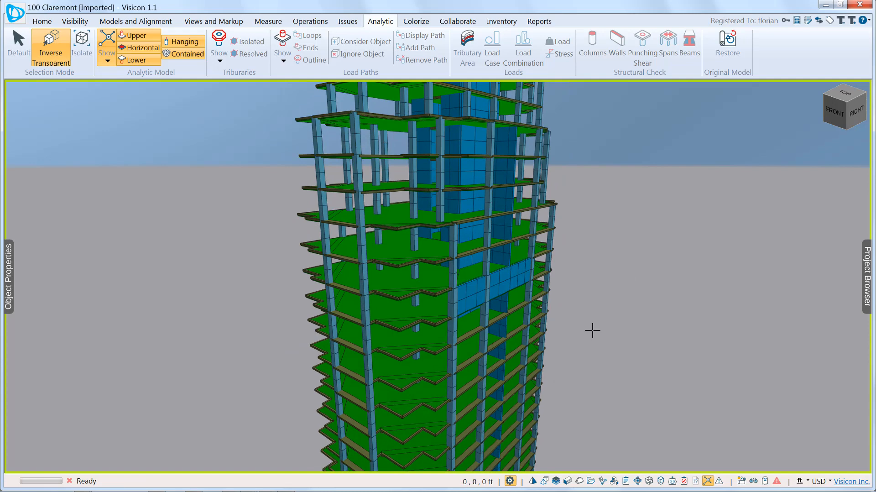
mouse_move(221, 100)
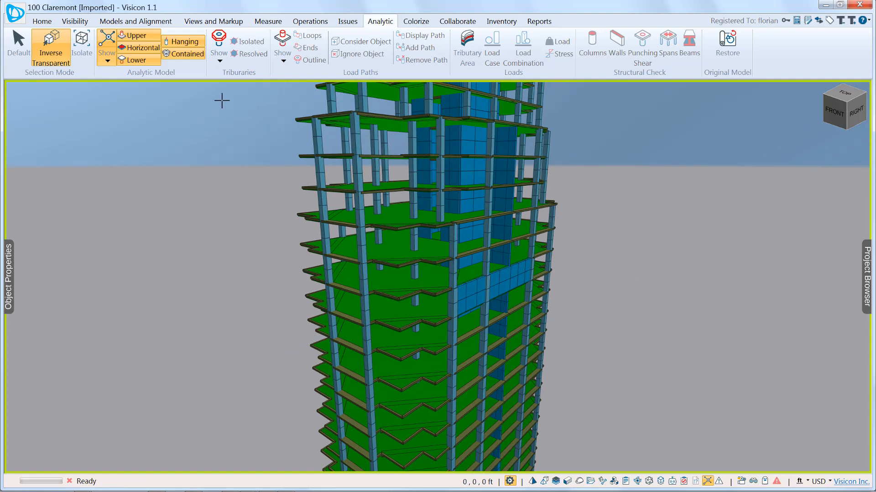
mouse_move(217, 41)
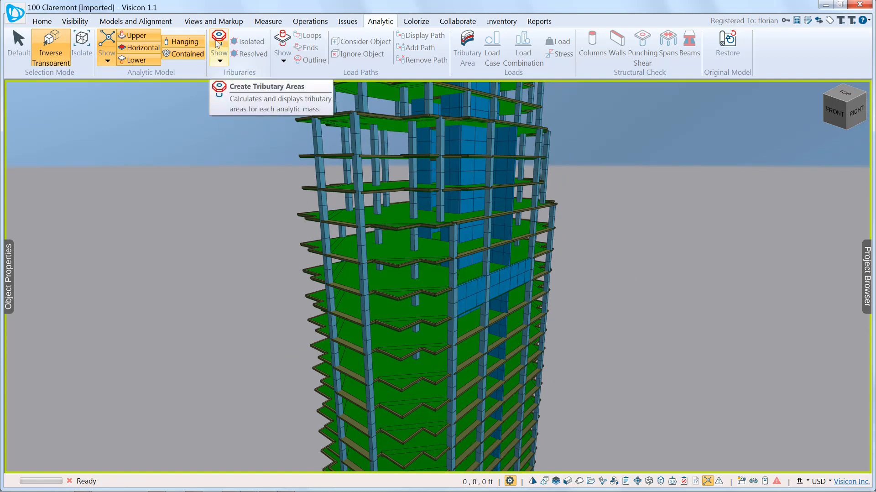
Step: Generate tributary areas for all analytic masses and view Level 32 from above
left_click(218, 43)
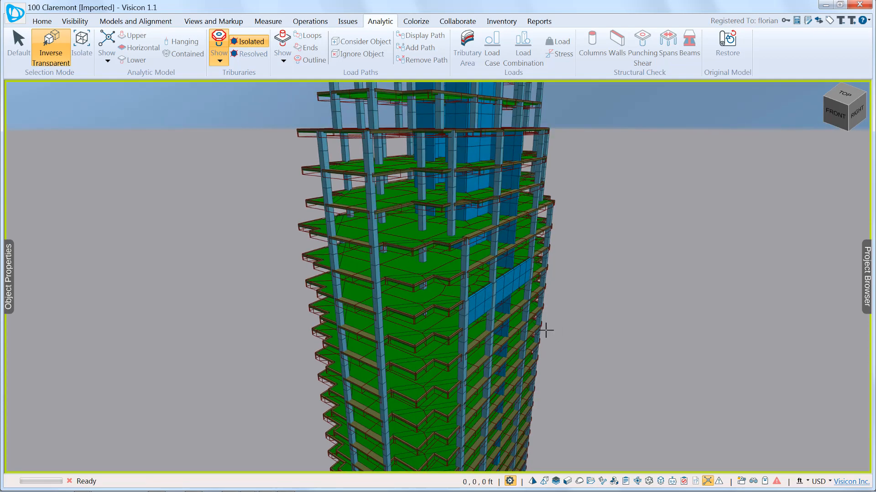
left_click(469, 286)
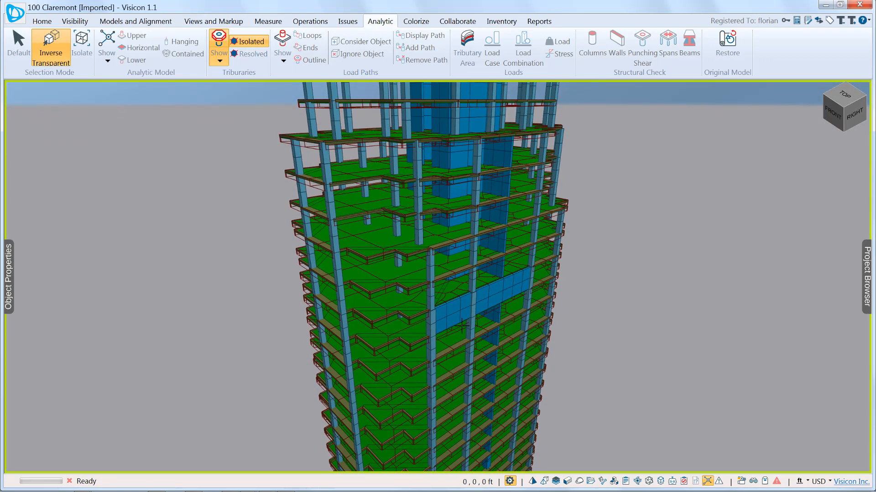
left_click(41, 21)
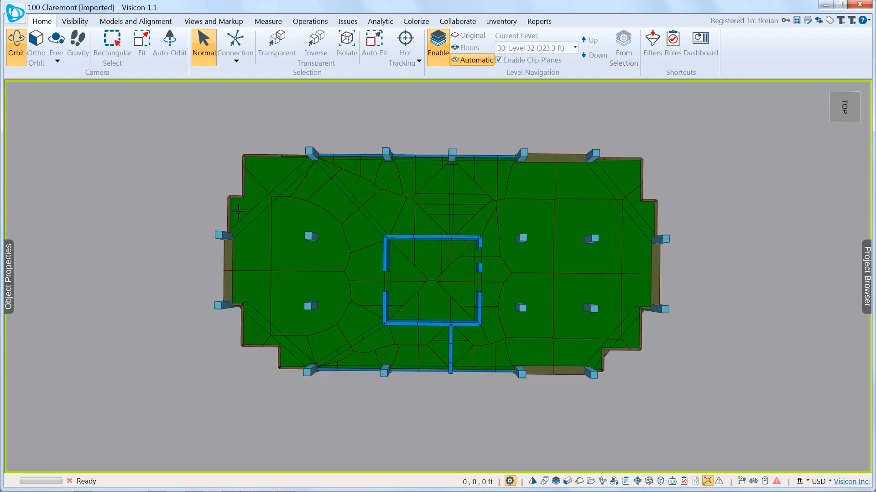
Step: Turn off Level Navigation to see the whole tower, then return to the Analytic tab
left_click(307, 304)
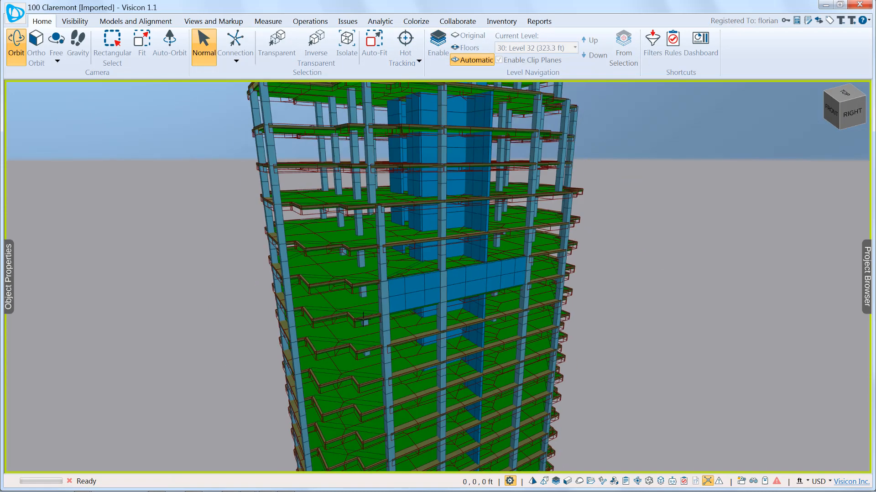
left_click(380, 21)
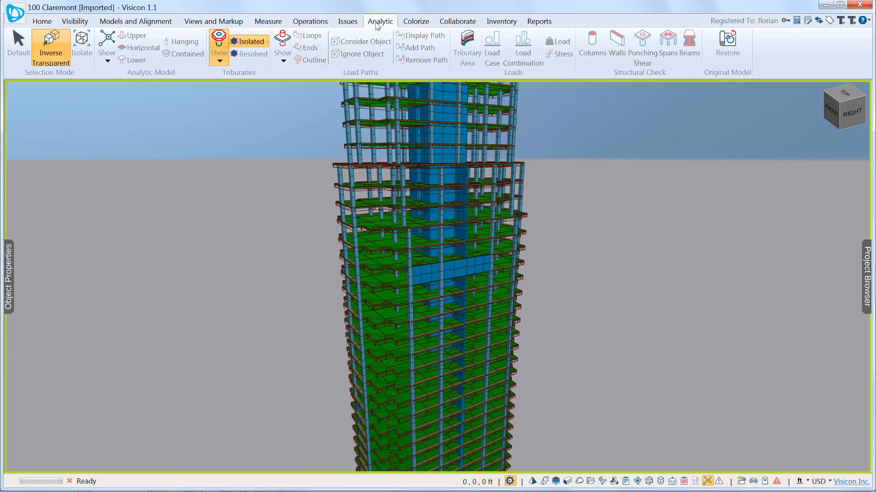
mouse_move(282, 44)
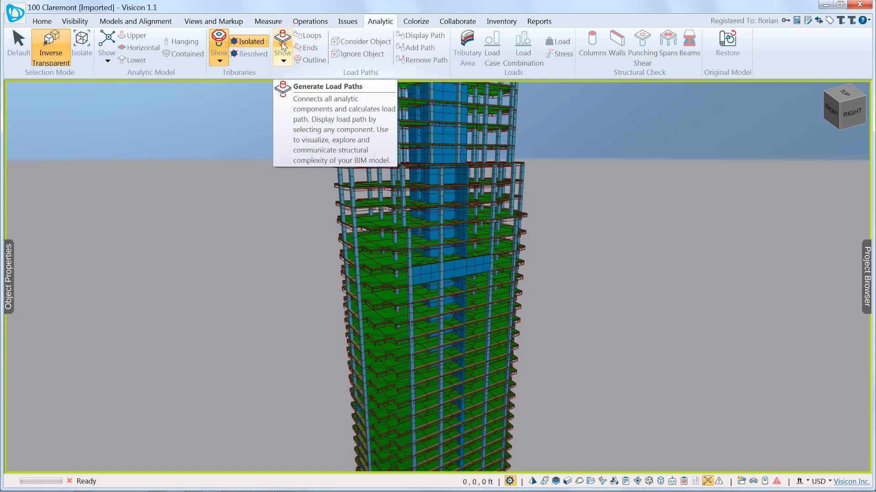
Step: Show load paths across all analytic components and explore the tower
left_click(309, 48)
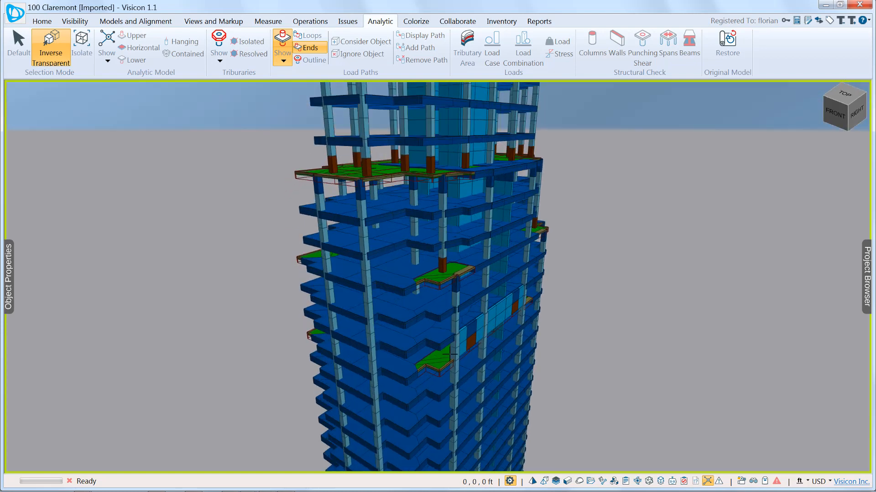
left_click_drag(430, 224, 430, 352)
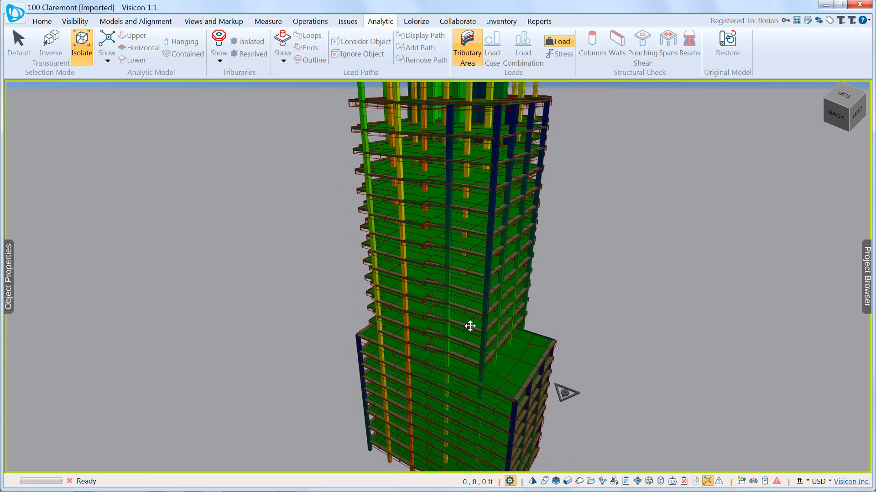
Step: Isolate column C53 and read its 375.424 ft² and 14933.344 ft² cumulative tributary areas
left_click_drag(470, 326, 660, 300)
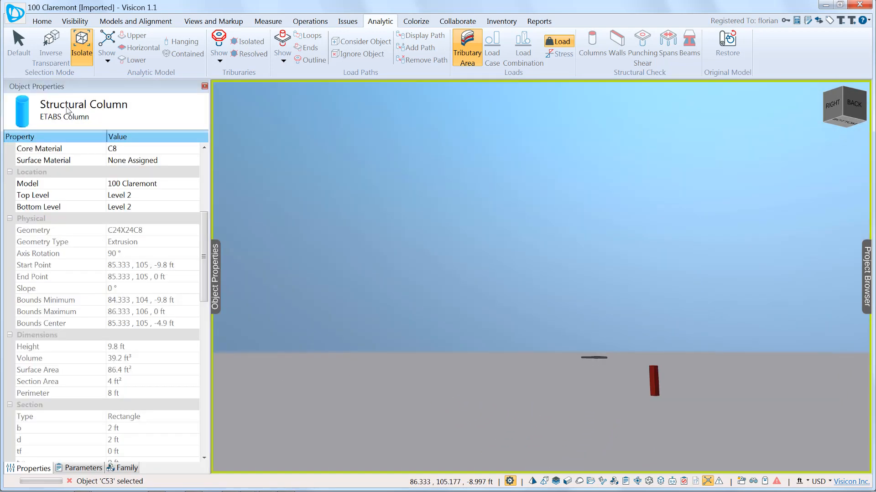
scroll("down", 3)
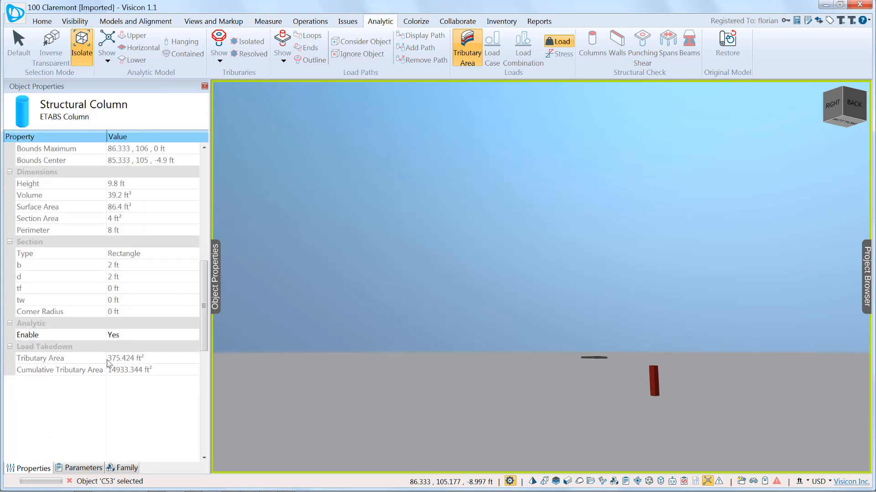
mouse_move(115, 366)
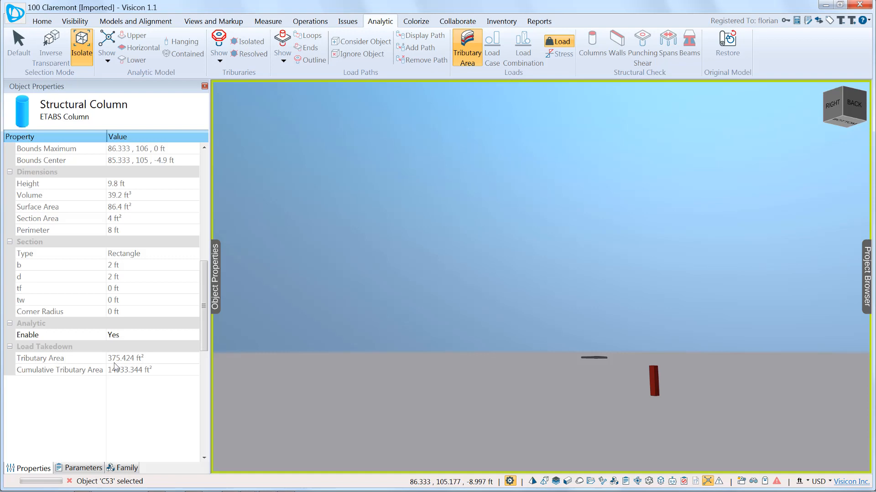
mouse_move(111, 386)
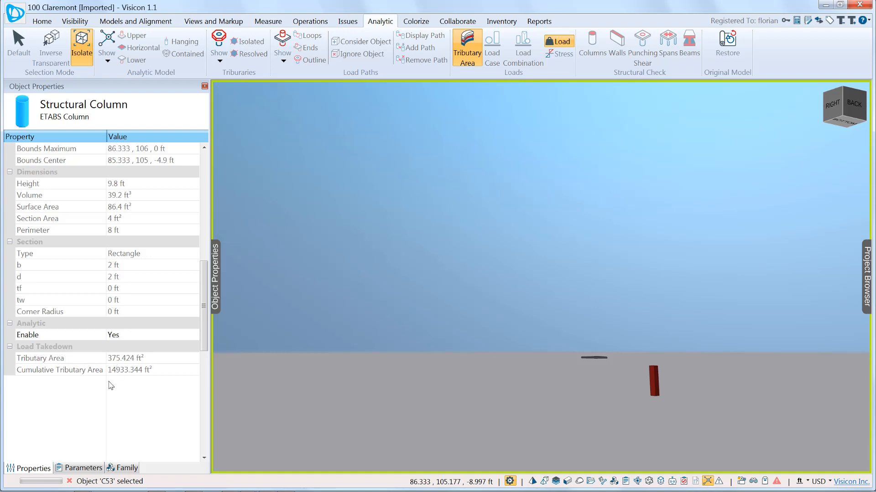
mouse_move(119, 379)
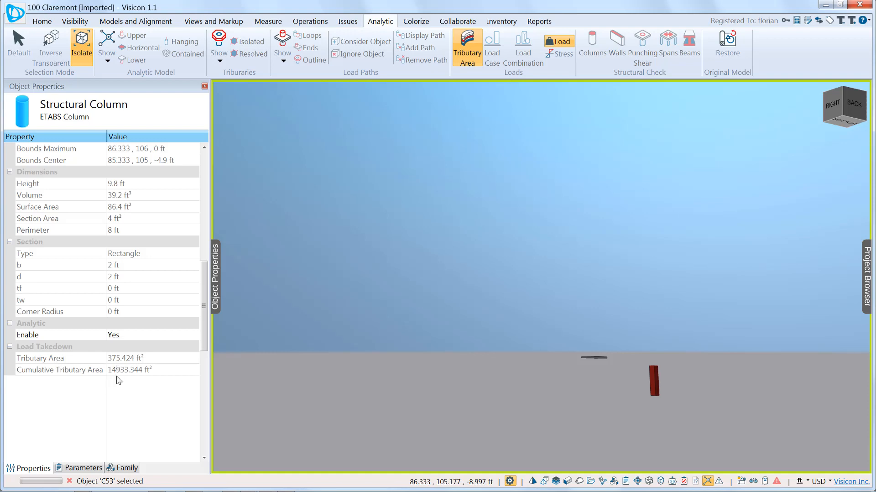
mouse_move(122, 376)
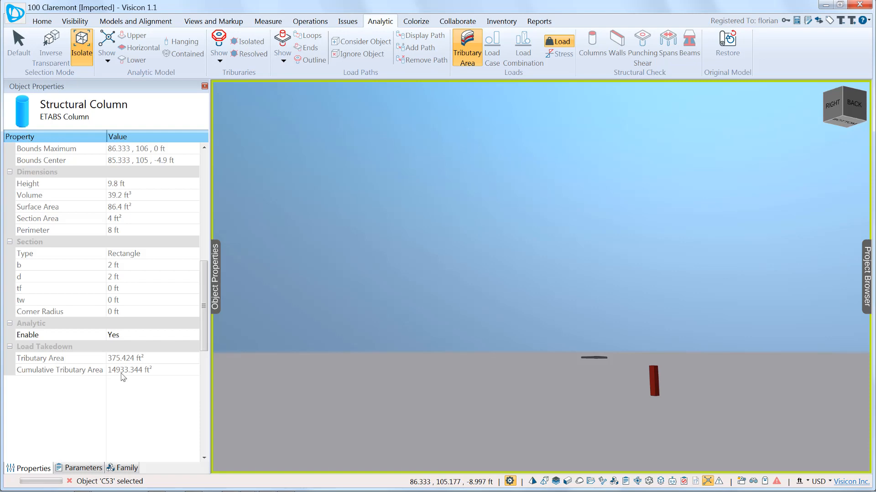
mouse_move(481, 393)
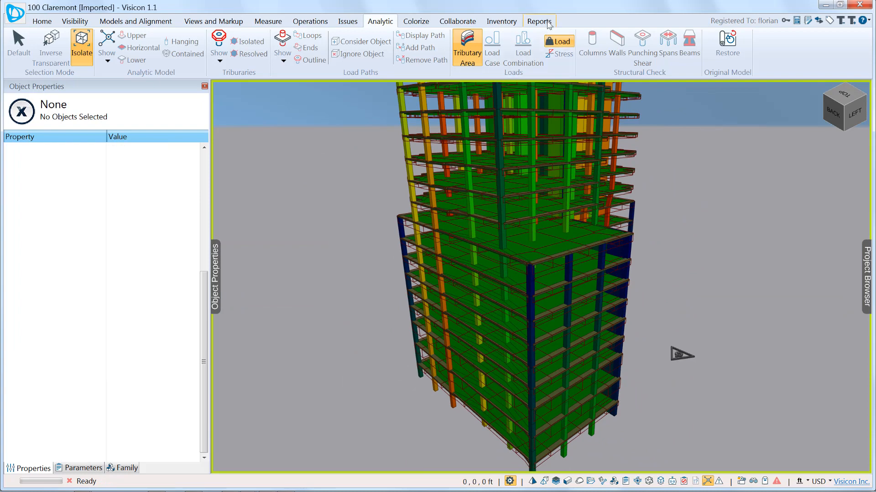
Step: Run New Tributaries Report #2 from the Reports tab
left_click(538, 21)
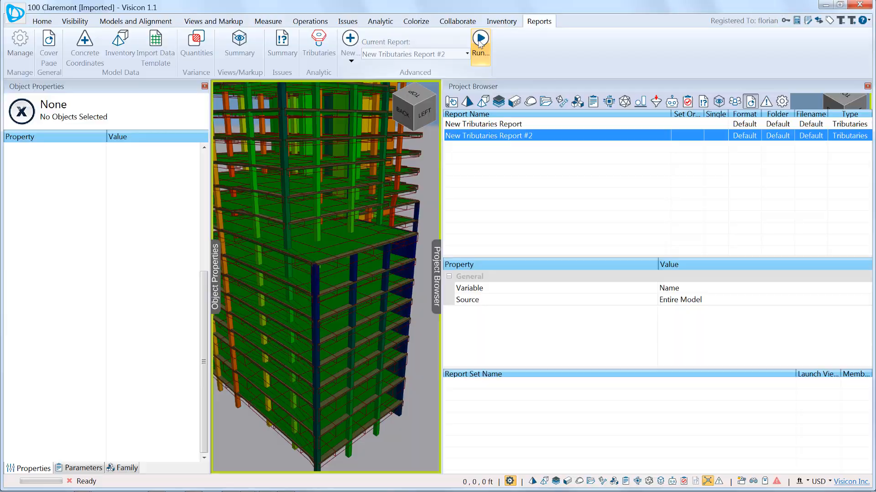
left_click(480, 39)
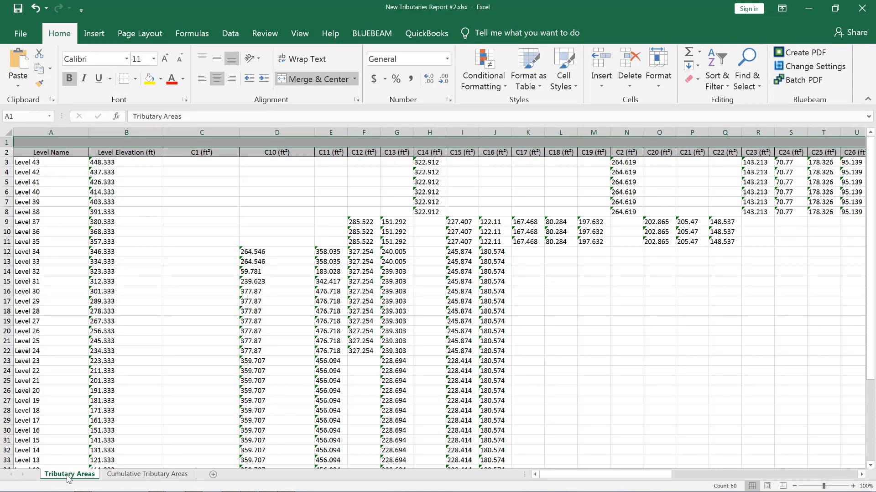
Step: View the Cumulative Tributary Areas sheet and scroll down through the levels
left_click(146, 473)
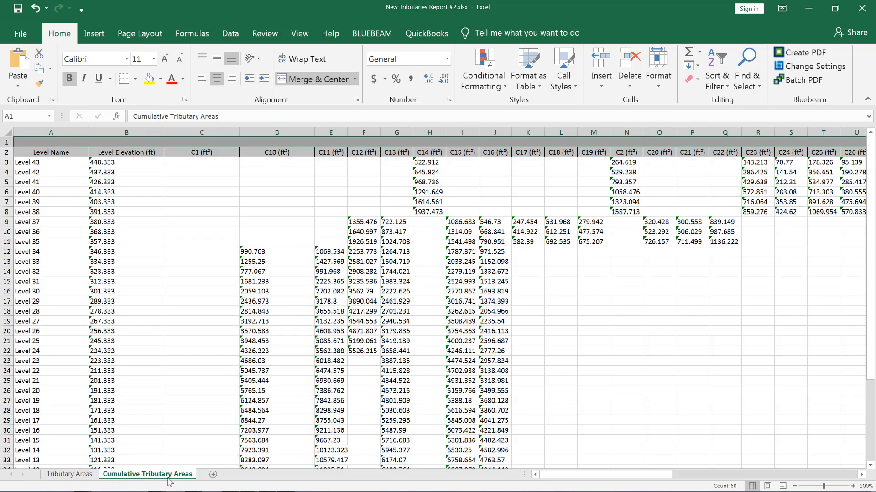
scroll("down", 3)
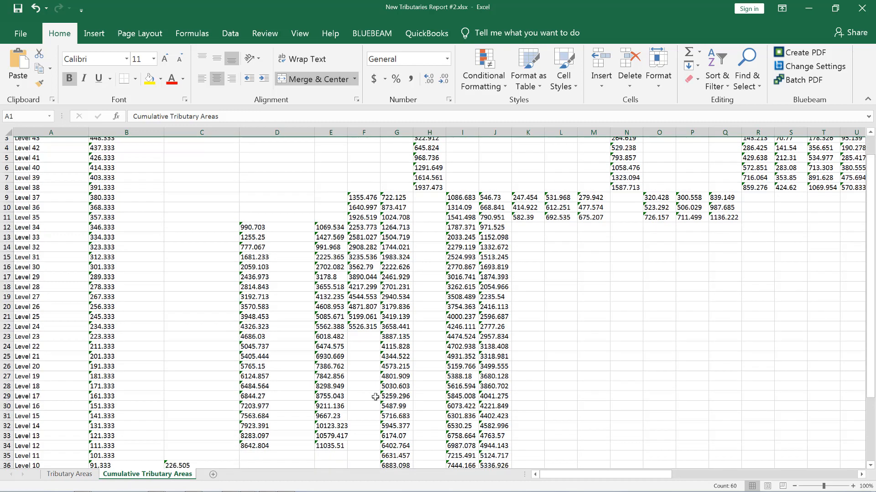